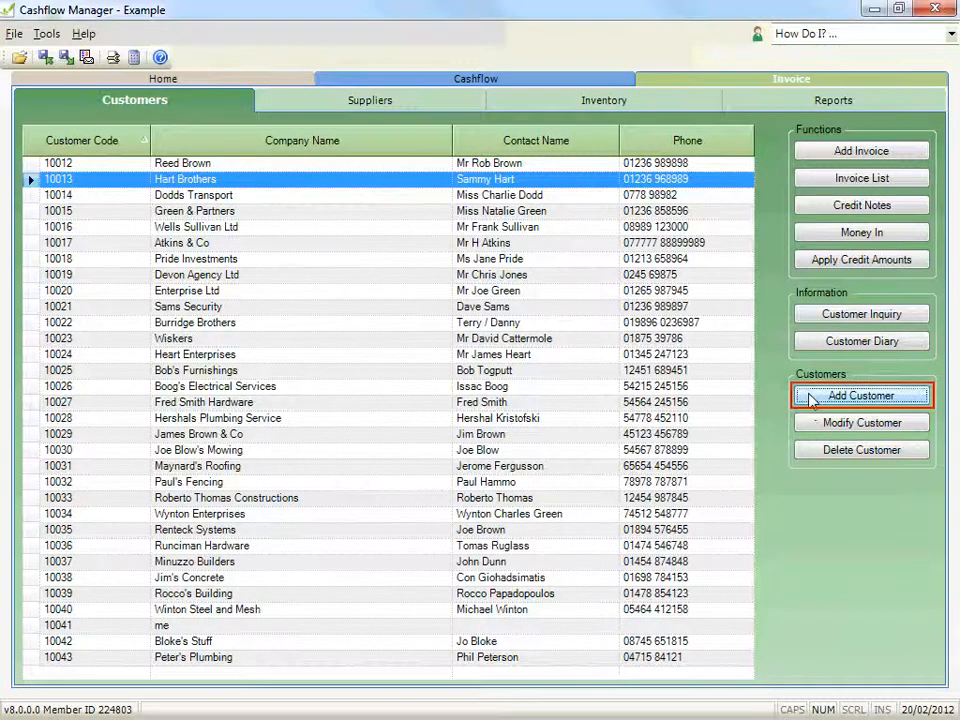
Start a new customer record from the Customers tab with Add Customer
{"action": "left_click", "coordinate": [861, 395]}
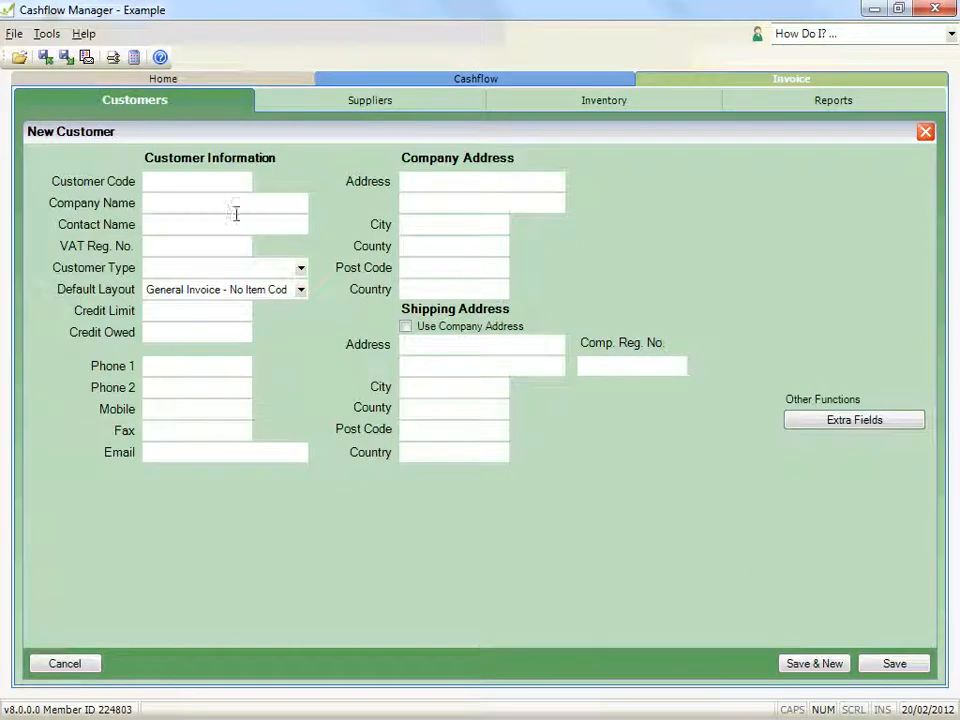
Enter code SMI001, name Smith's, contact Mr Smith, address 12 High St, Cityville
{"action": "left_click", "coordinate": [197, 181]}
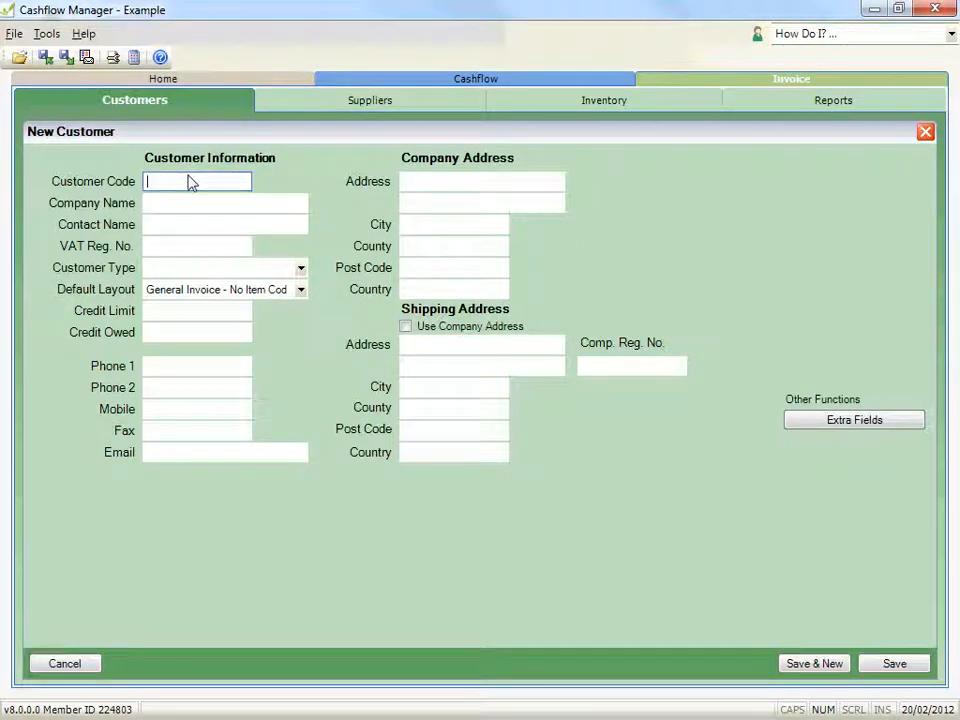
{"action": "type", "text": "5"}
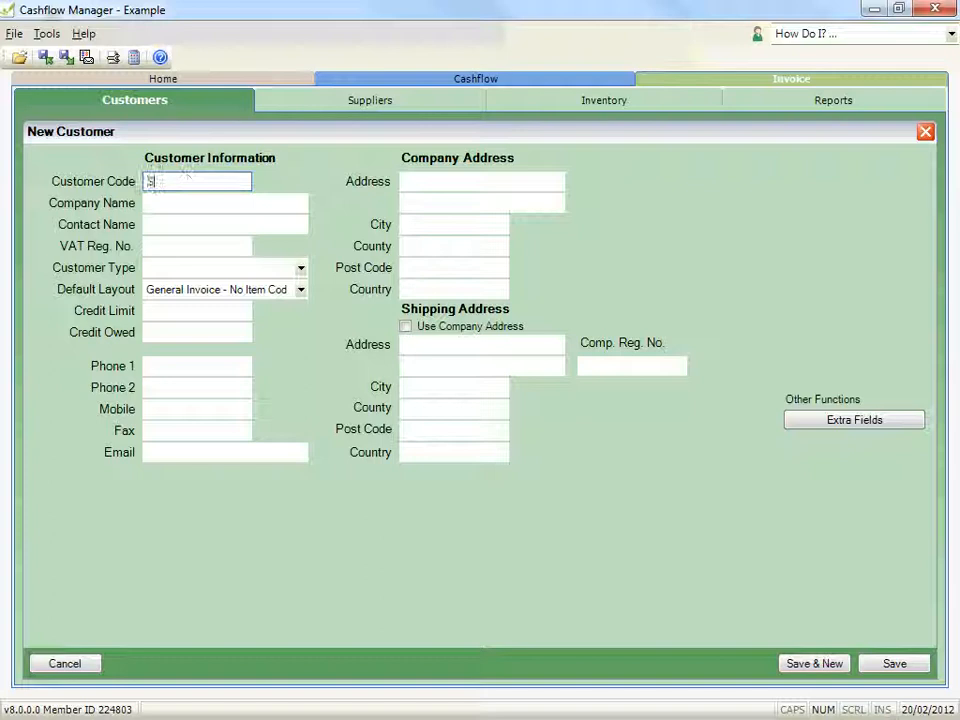
{"action": "type", "text": "MI001"}
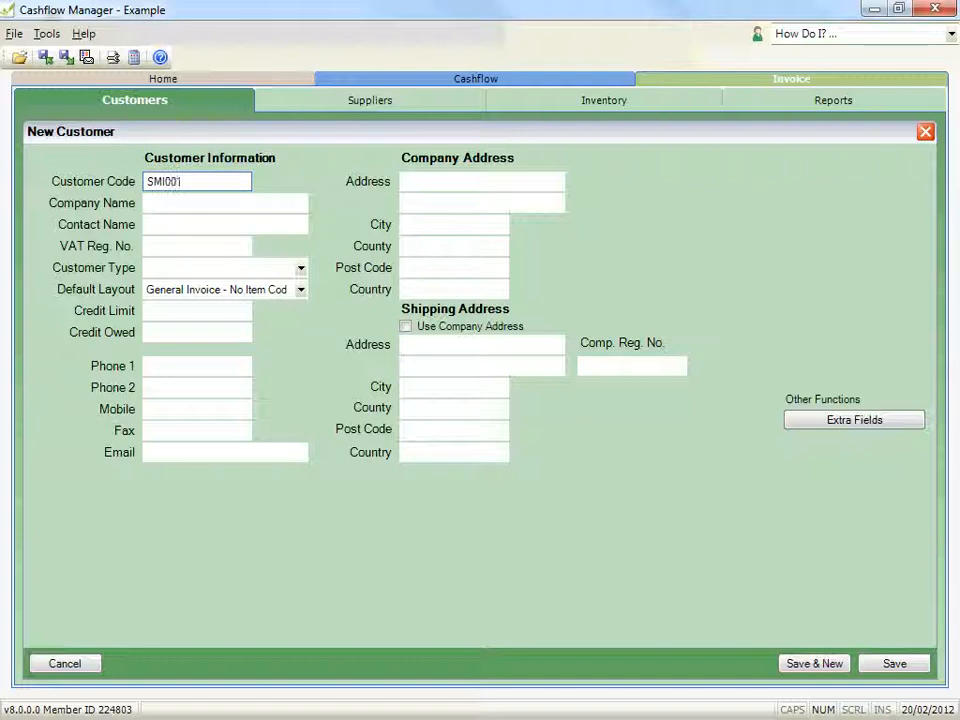
{"action": "type", "text": "Smith's"}
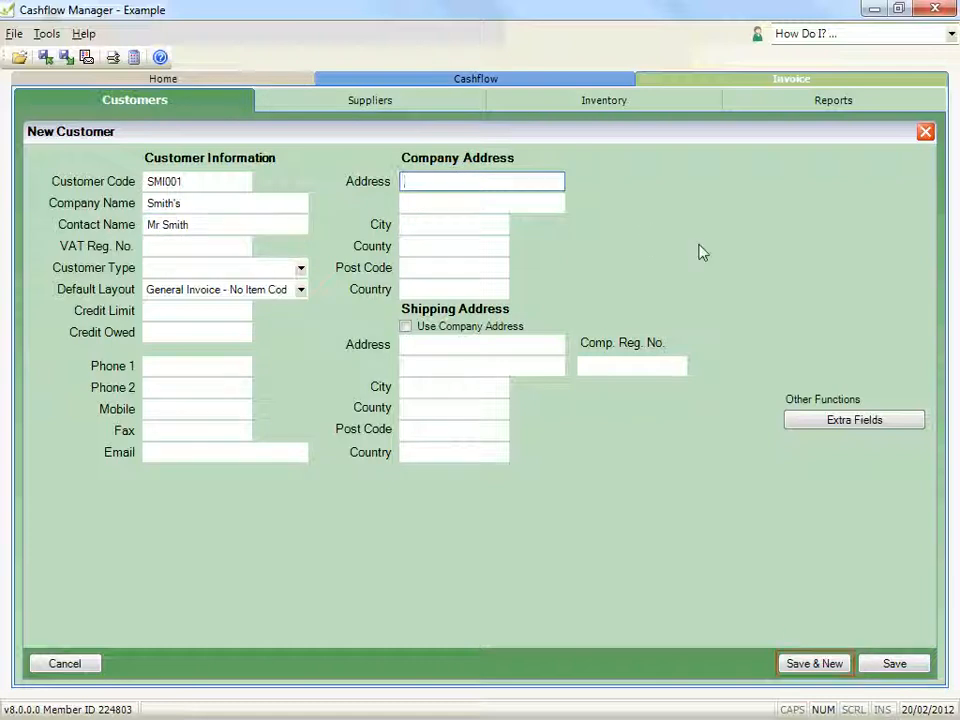
{"action": "type", "text": "12 High St"}
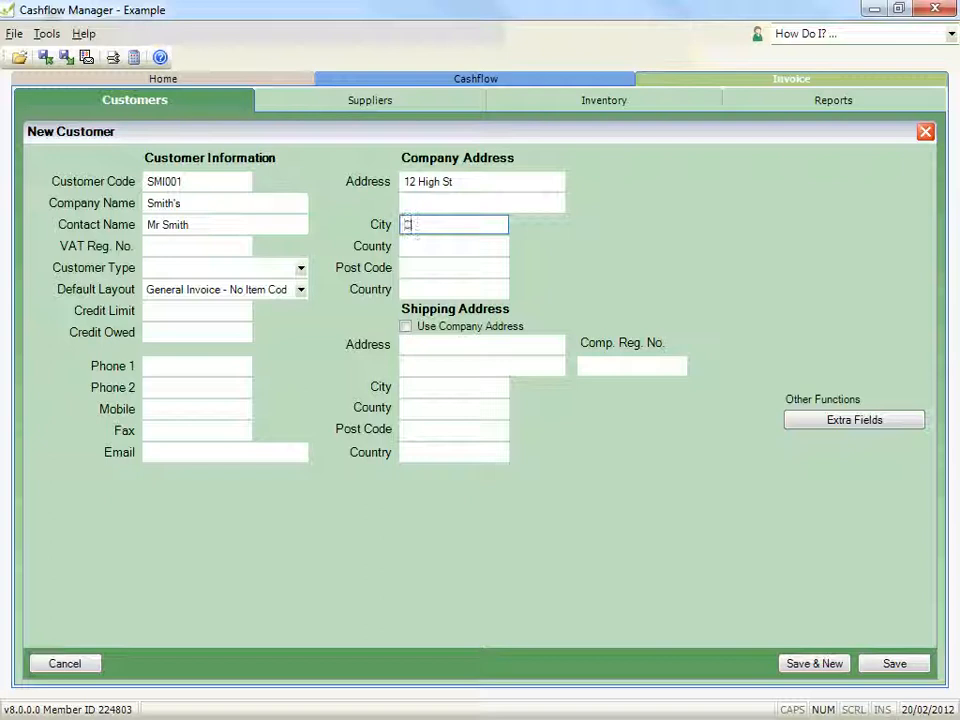
{"action": "type", "text": "Cityville"}
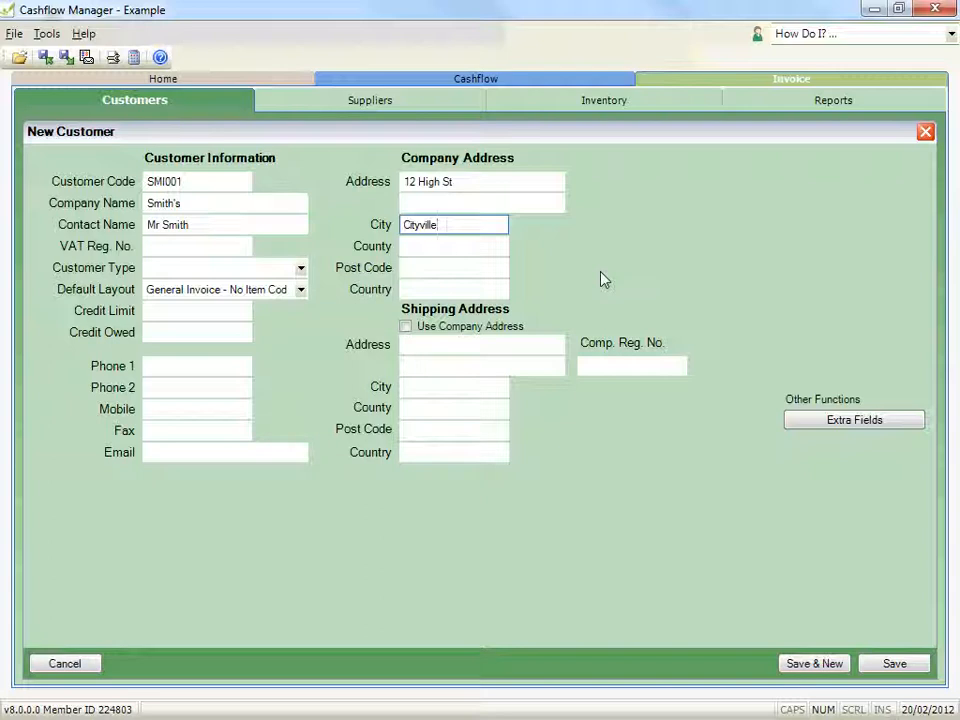
{"action": "left_click", "coordinate": [406, 326]}
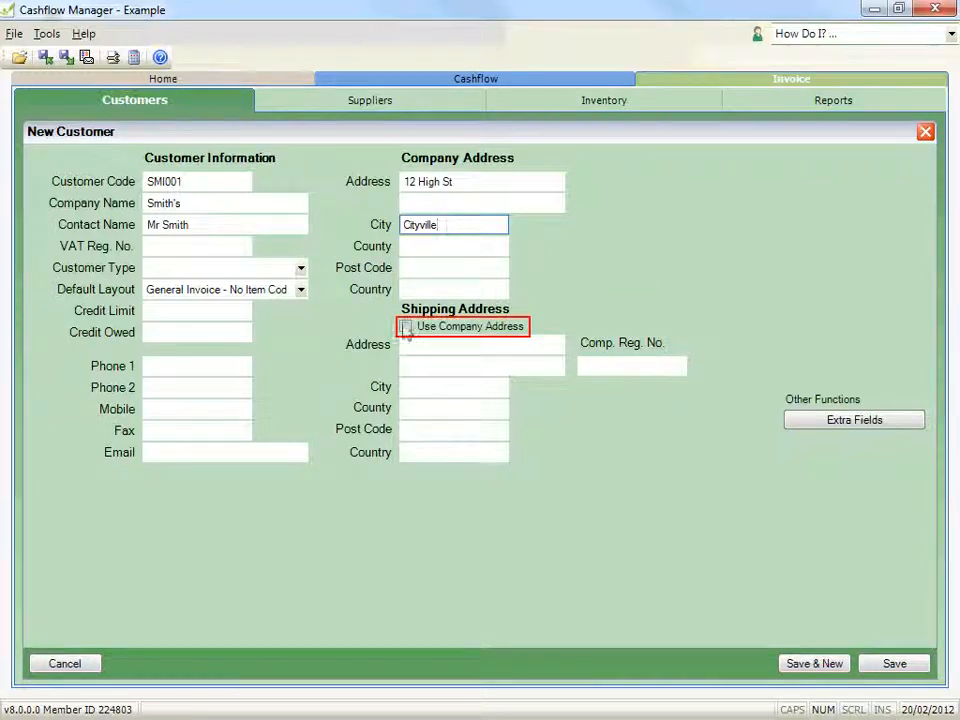
Tick Use Company Address so shipping copies 12 High St, Cityville
{"action": "left_click", "coordinate": [405, 326]}
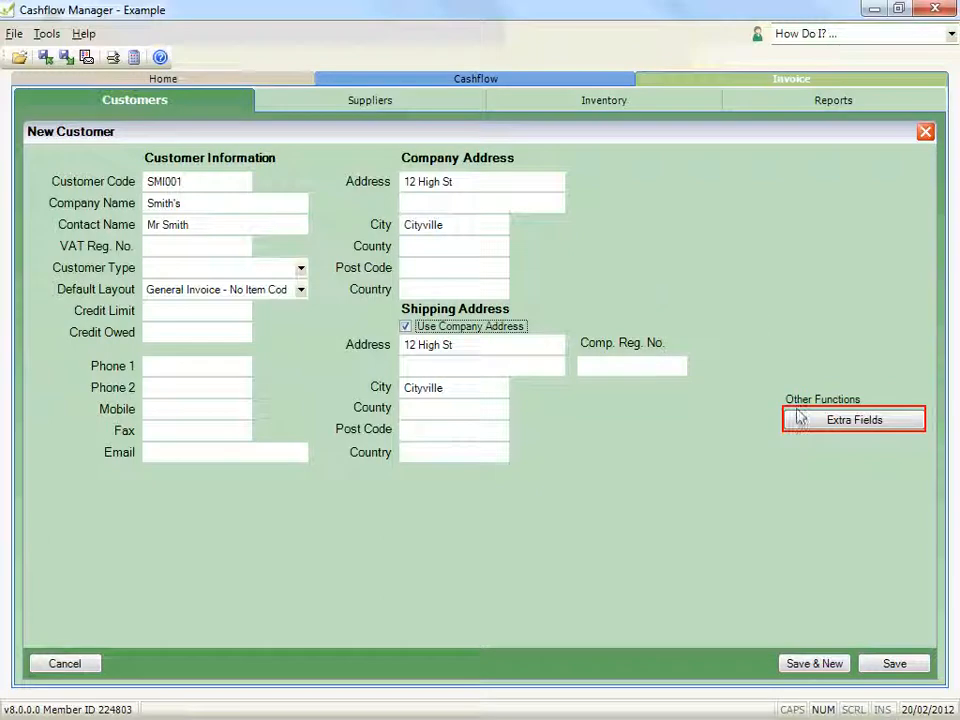
Enter 'Contr' in the customer's extra fields, then save customer SMI001
{"action": "left_click", "coordinate": [853, 419]}
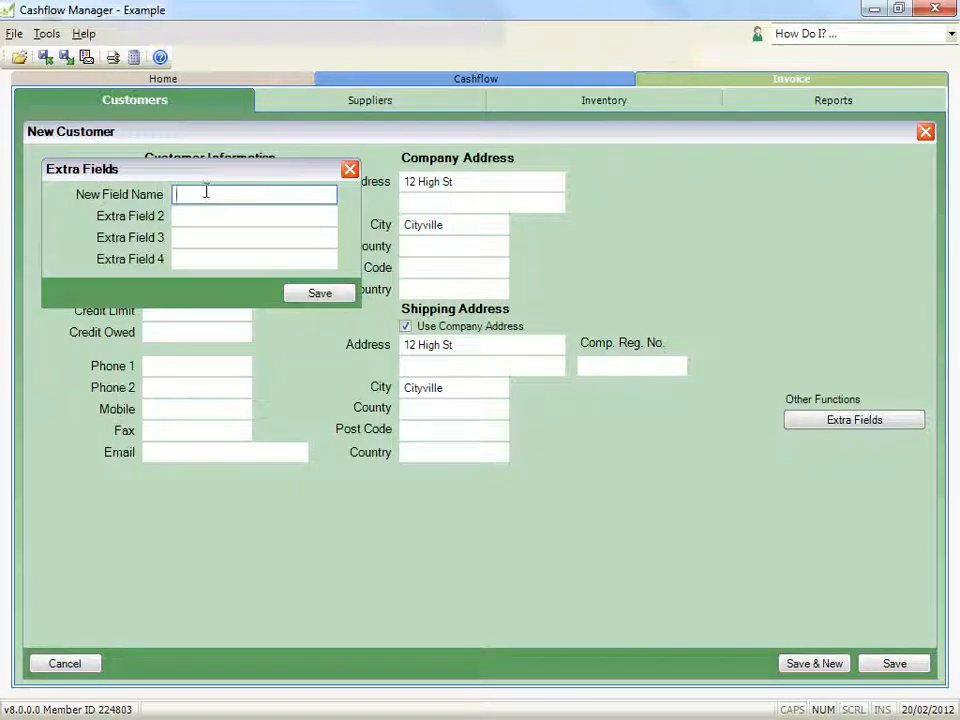
{"action": "type", "text": "Contr"}
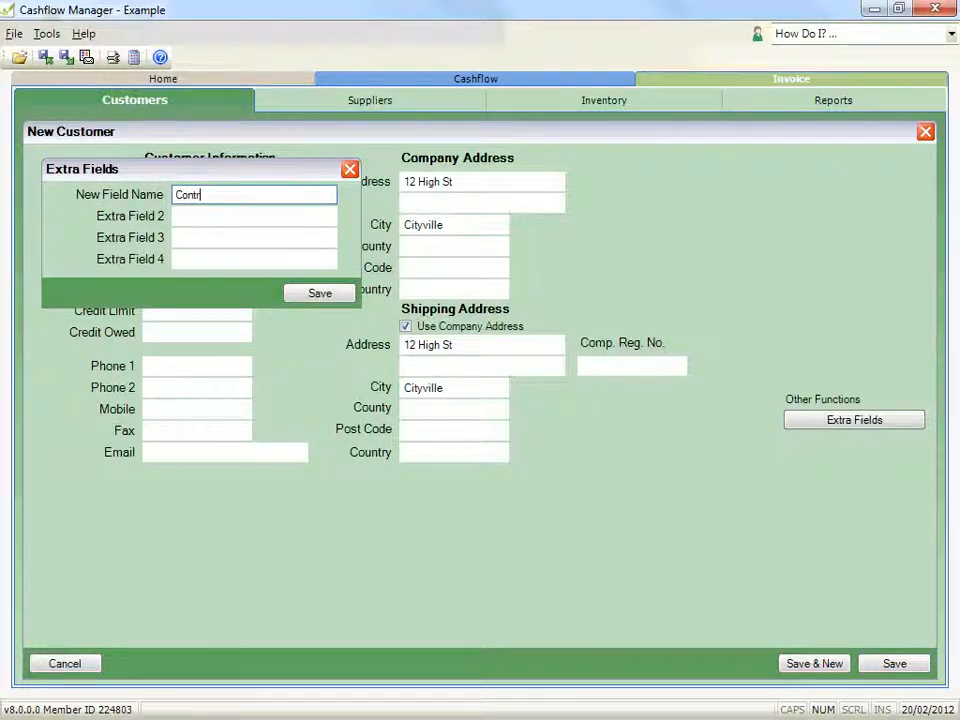
{"action": "left_click", "coordinate": [350, 169]}
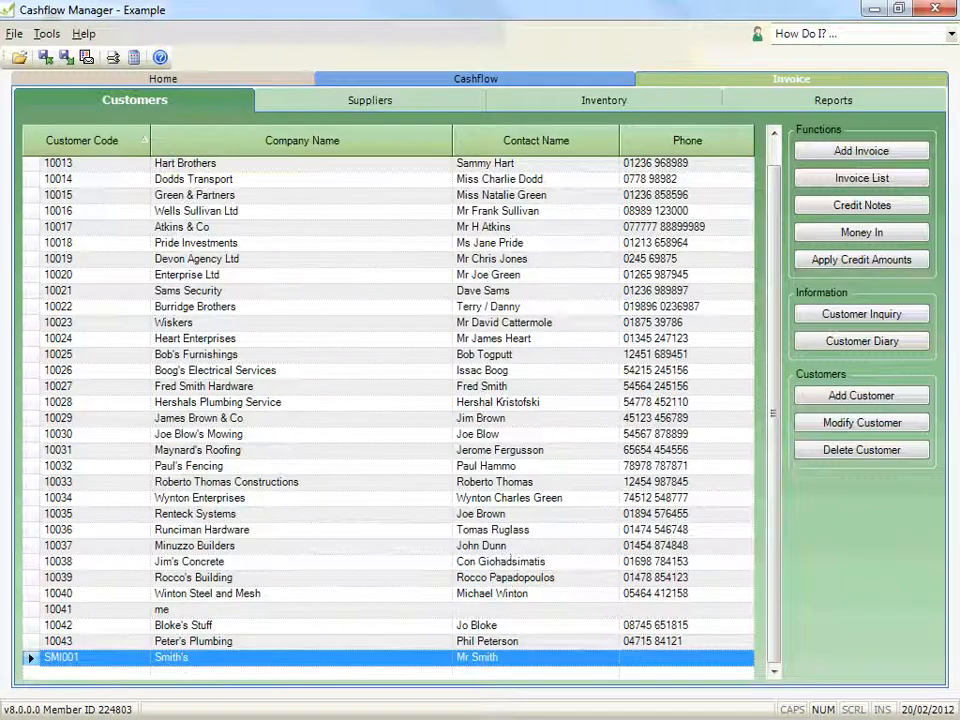
{"action": "left_click", "coordinate": [861, 449]}
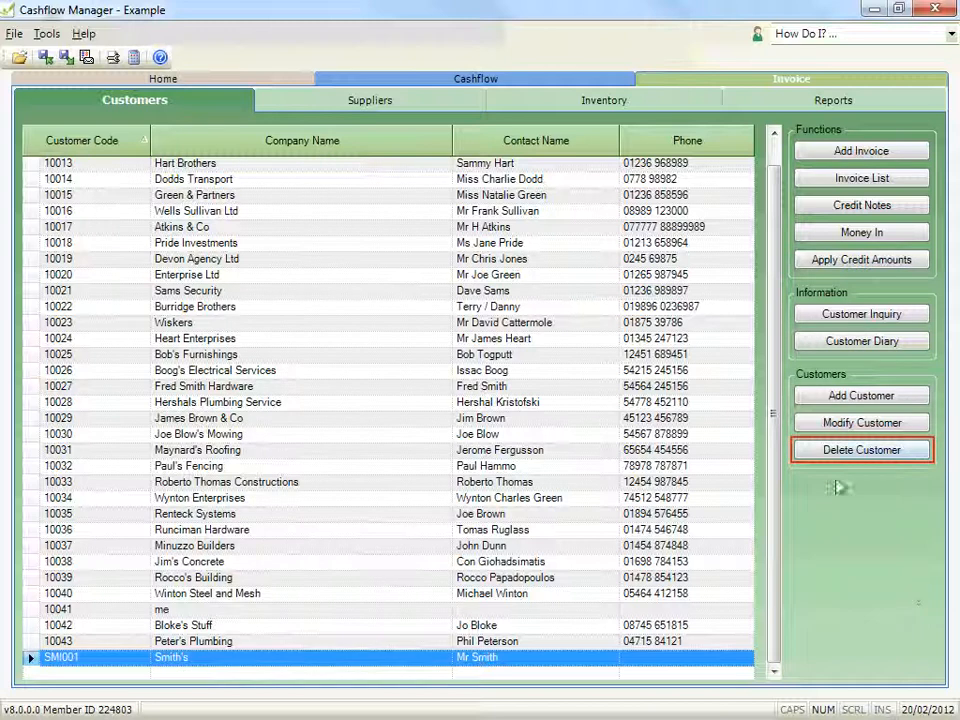
{"action": "left_click", "coordinate": [861, 449]}
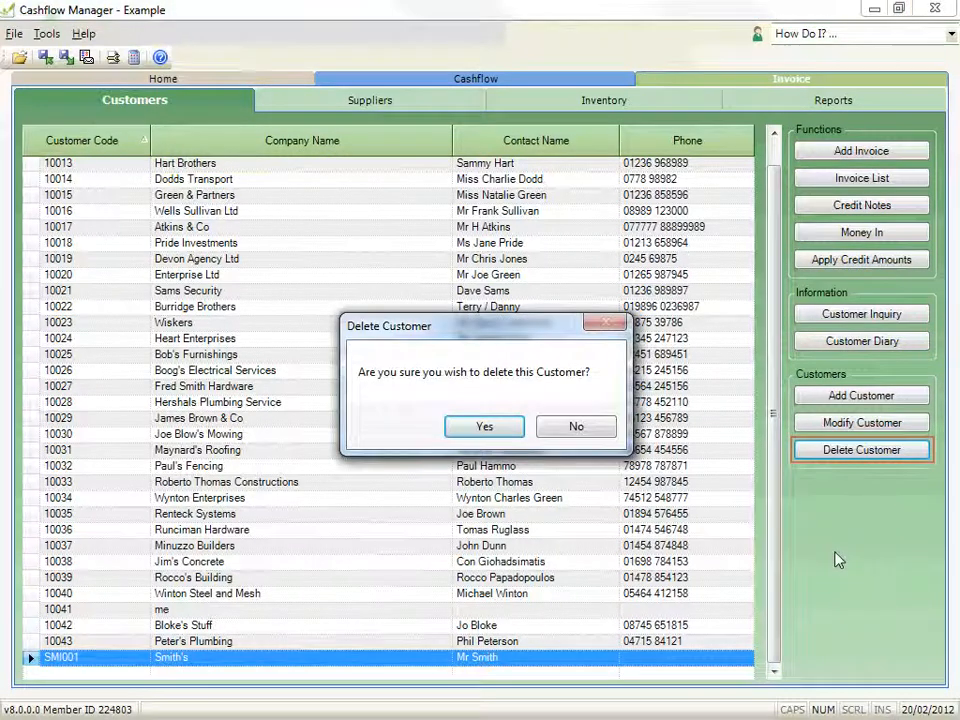
{"action": "mouse_move", "coordinate": [866, 588]}
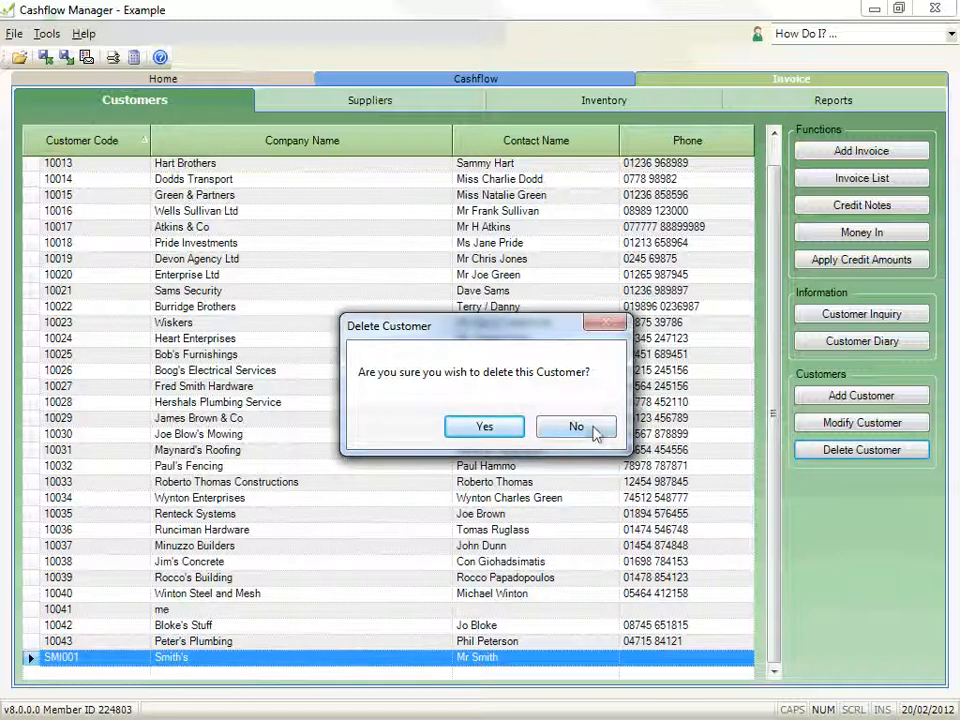
{"action": "left_click", "coordinate": [576, 426]}
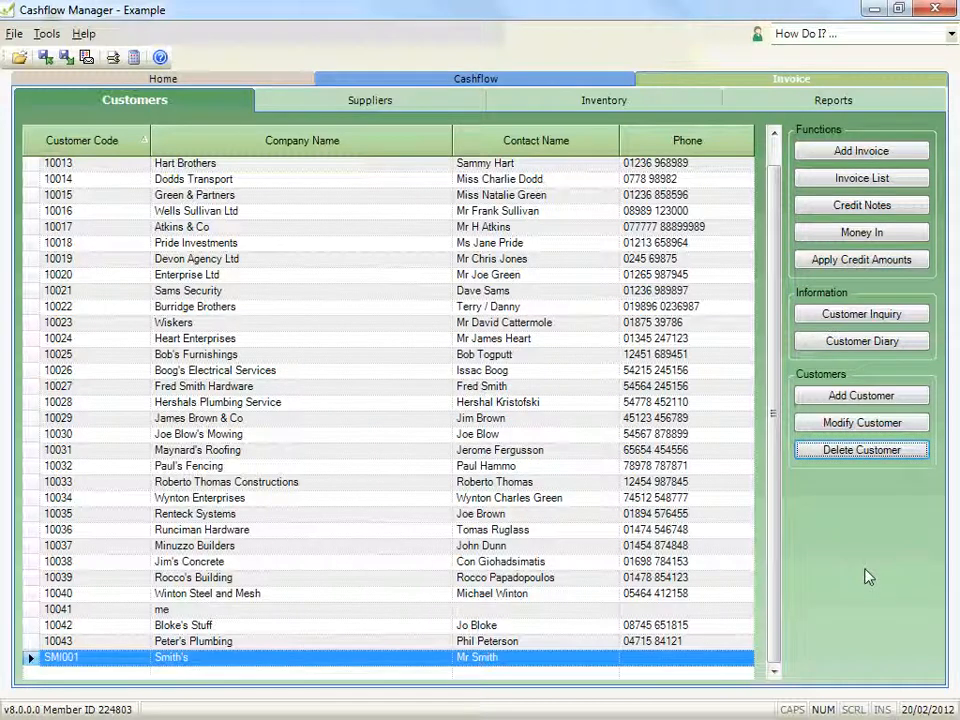